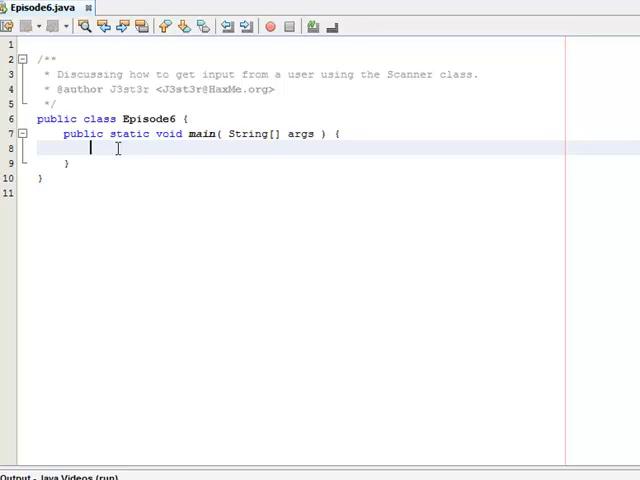
Declare Scanner keyboard = new Scanner(System.in); inside the main method.
{"action": "type", "text": "Scanner"}
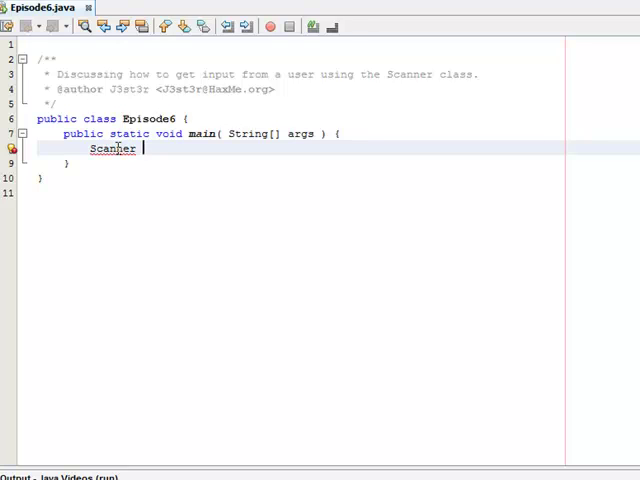
{"action": "type", "text": "keys"}
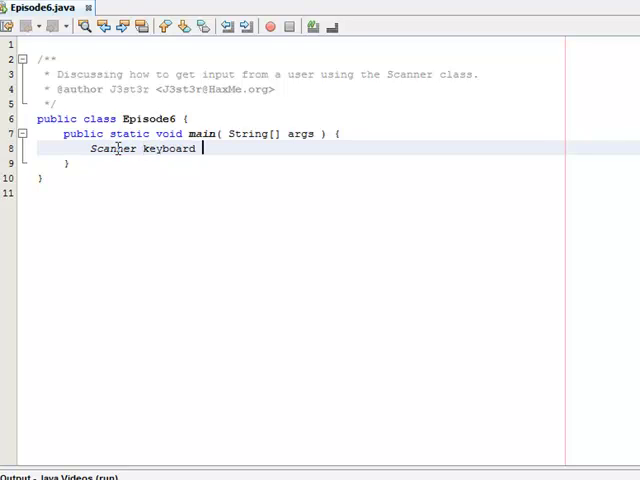
{"action": "type", "text": "= new"}
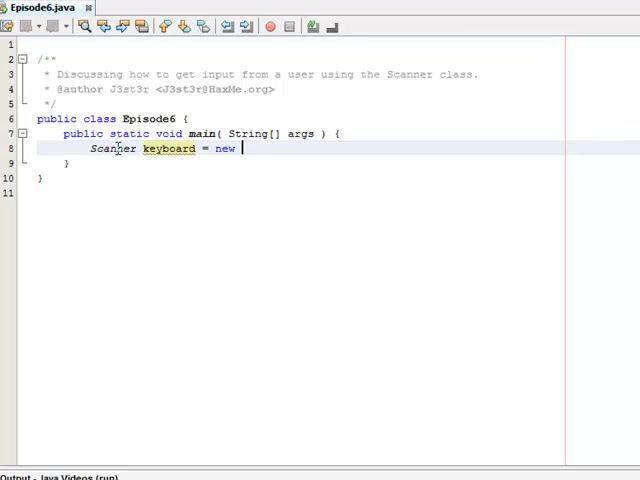
{"action": "type", "text": "Scanner()"}
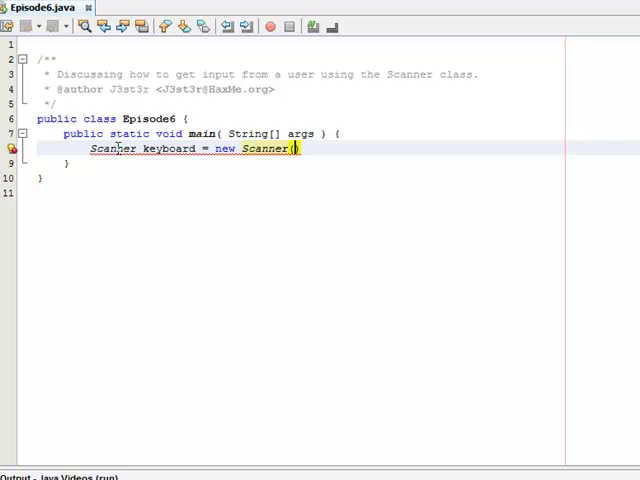
{"action": "type", "text": "System.in"}
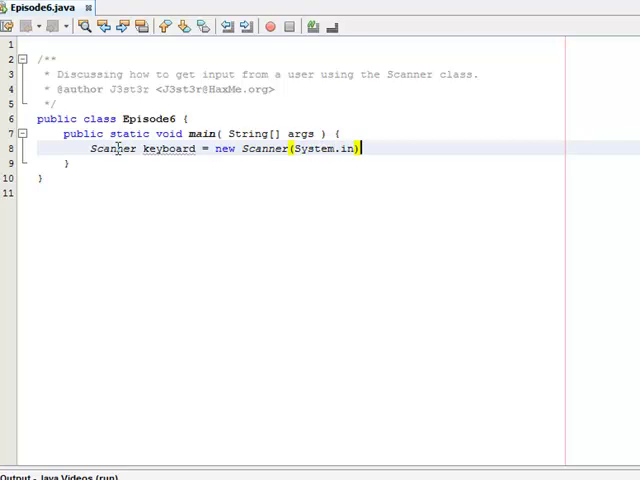
{"action": "type", "text": ";"}
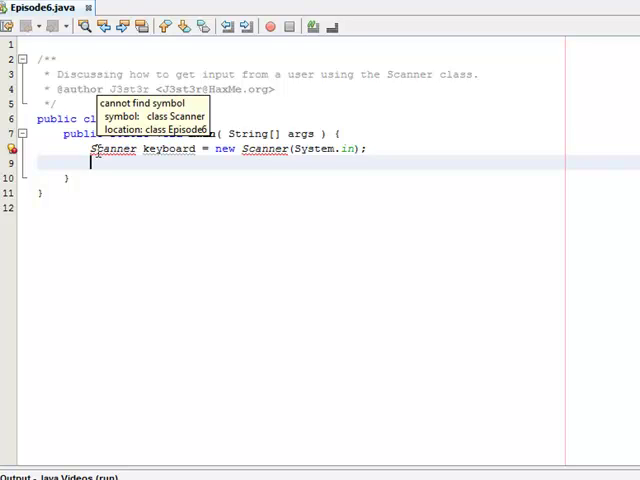
{"action": "mouse_move", "coordinate": [30, 50]}
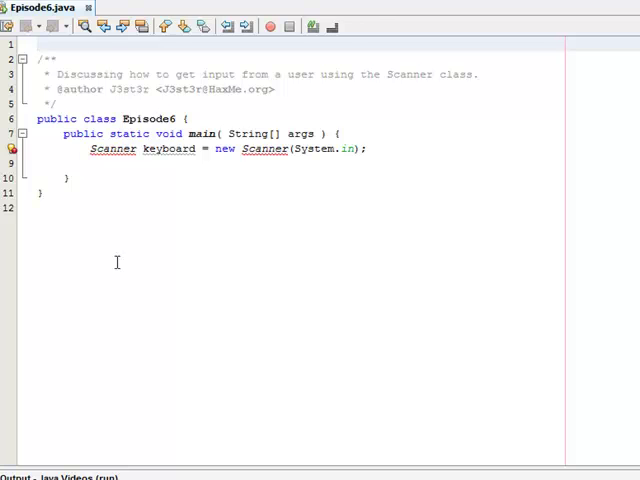
{"action": "type", "text": "import"}
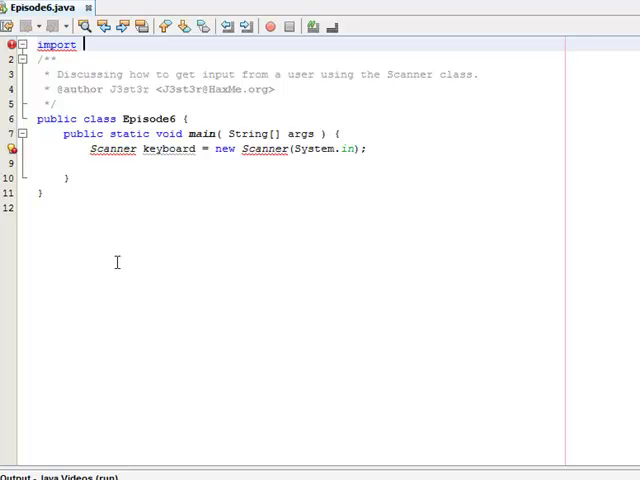
{"action": "type", "text": "ja"}
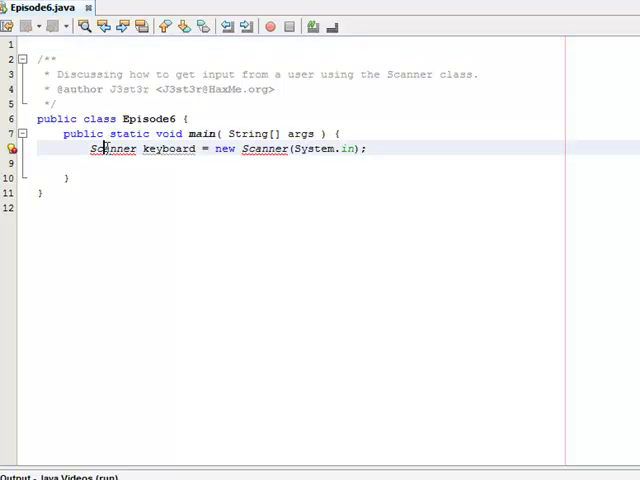
Use Fix Imports, then narrow java.util.* to import java.util.Scanner.
{"action": "right_click", "coordinate": [110, 148]}
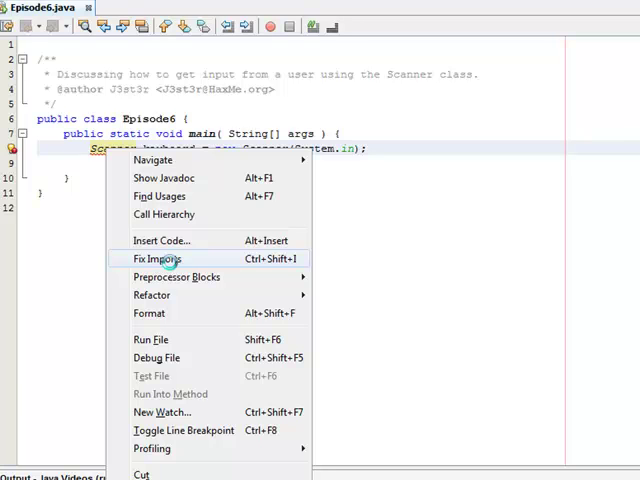
{"action": "left_click", "coordinate": [160, 258]}
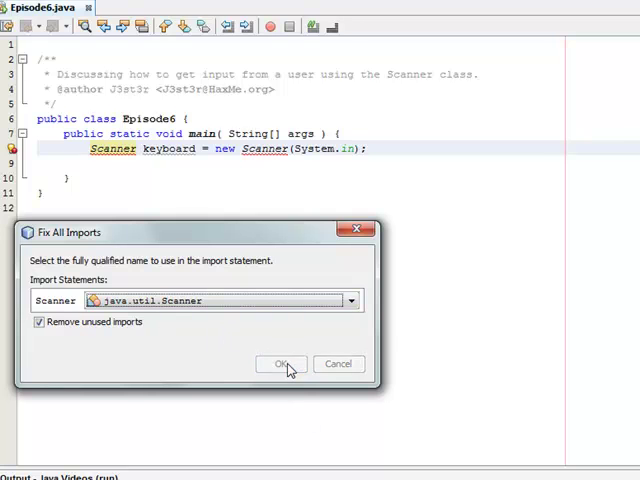
{"action": "left_click", "coordinate": [280, 364]}
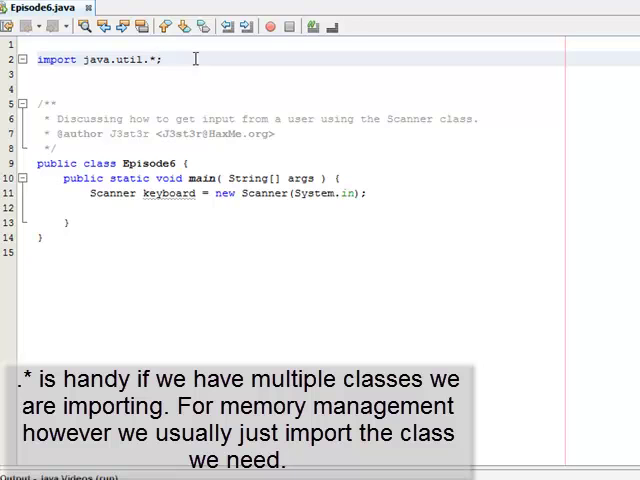
{"action": "key", "text": "BackSpace"}
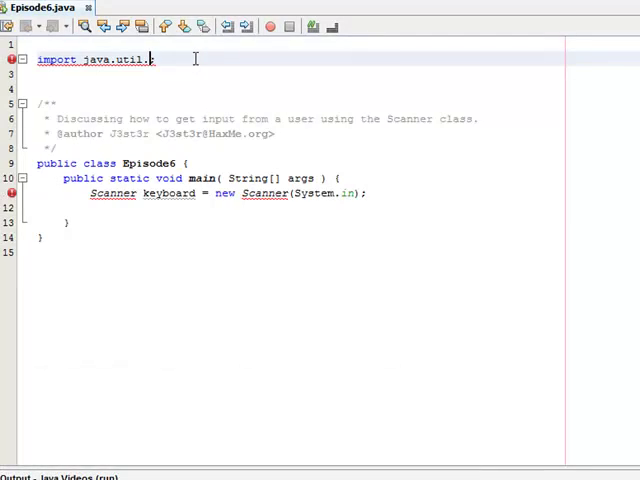
{"action": "type", "text": "Scanner;"}
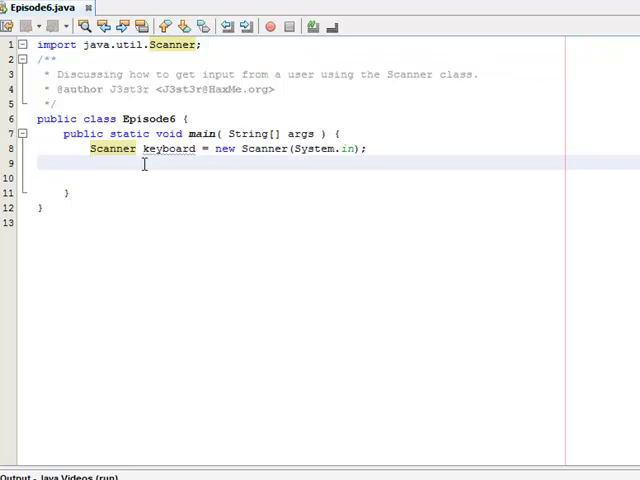
Add System.out.println("Hello, What's your name?"); as the prompt.
{"action": "type", "text": "System.out"}
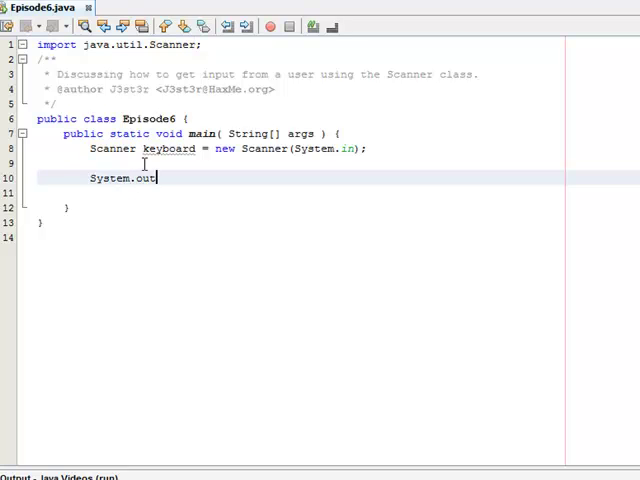
{"action": "type", "text": ".println(\"\")"}
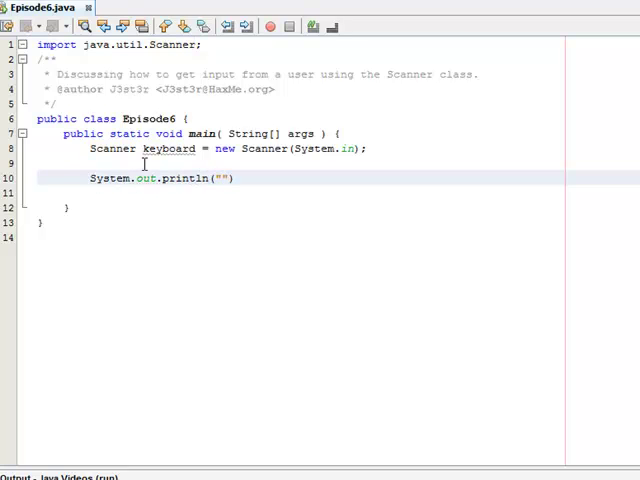
{"action": "type", "text": "Hello"}
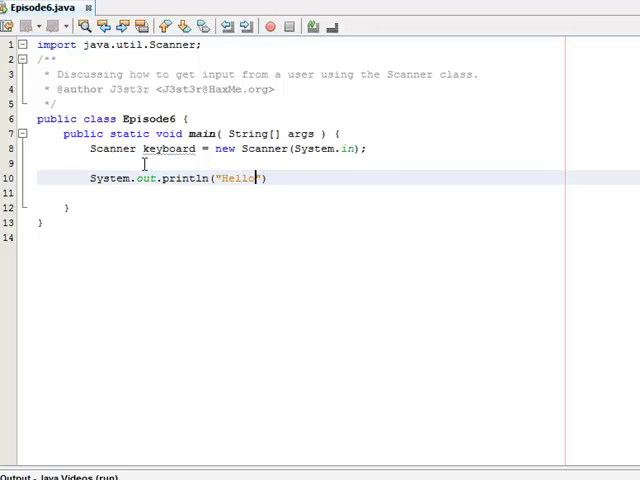
{"action": "type", "text": ", What's your"}
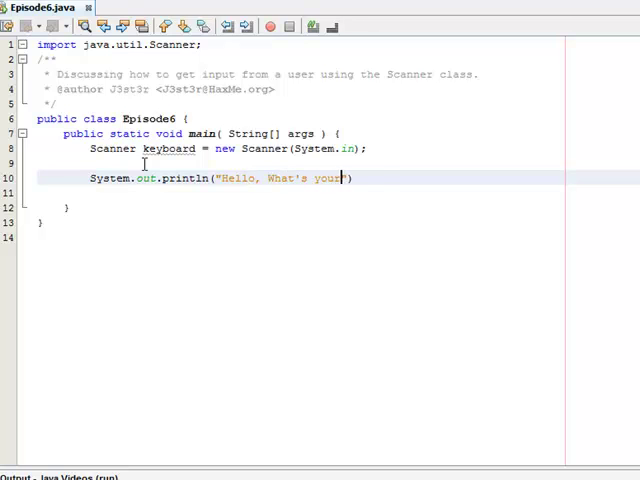
{"action": "type", "text": "name?"}
{"action": "type", "text": "String"}
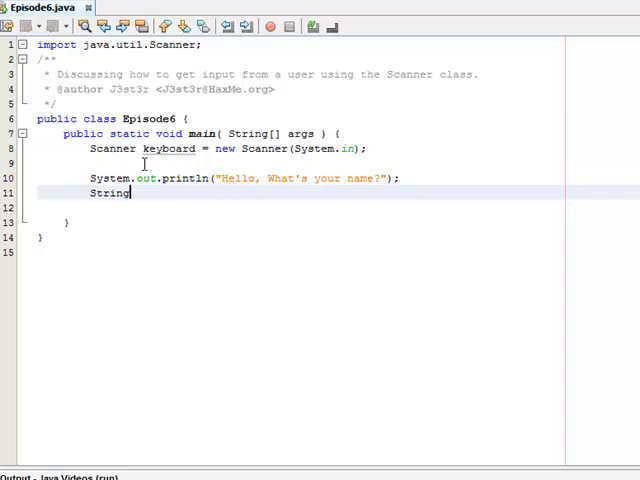
Begin the assignment String name = keyboard. on the next line.
{"action": "type", "text": "name"}
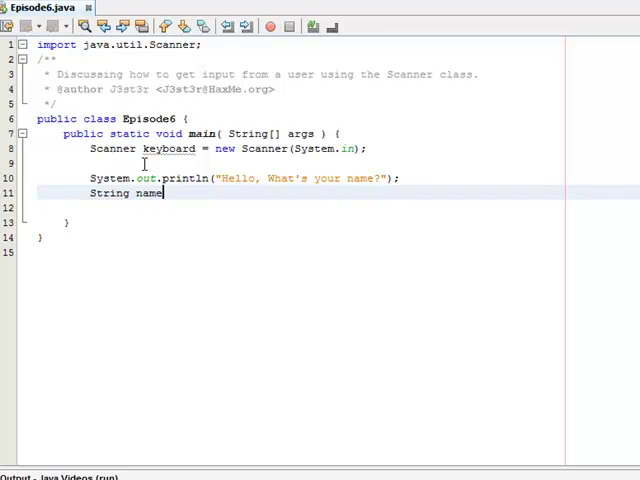
{"action": "type", "text": "="}
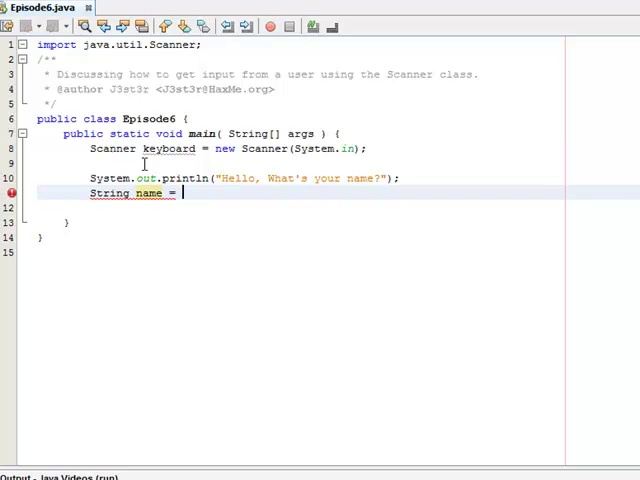
{"action": "type", "text": "keyboard"}
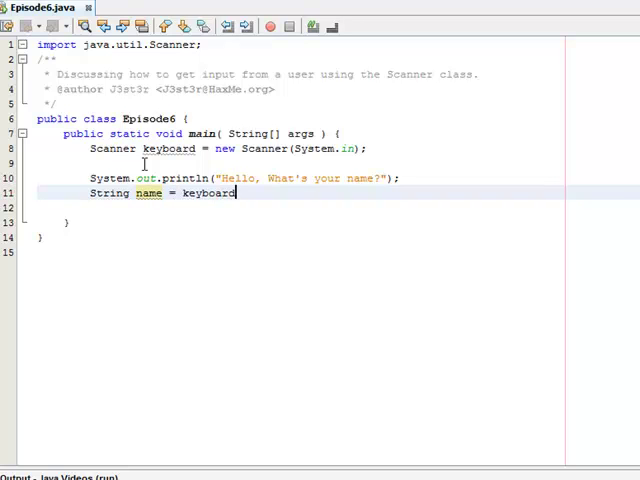
{"action": "type", "text": "."}
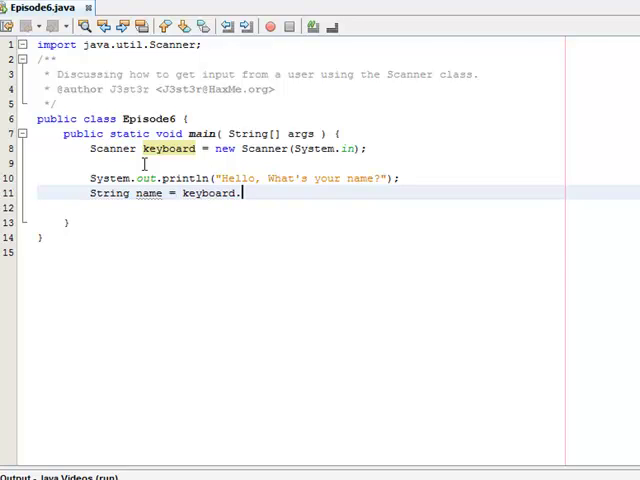
Complete the line as String name = keyboard.nextLine(); via code completion.
{"action": "type", "text": "."}
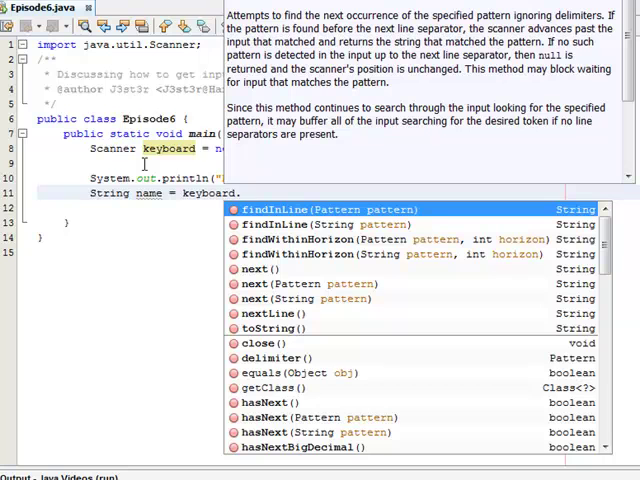
{"action": "type", "text": "."}
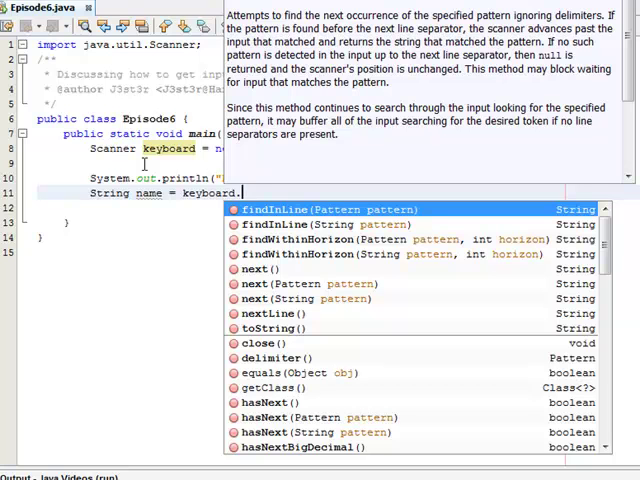
{"action": "type", "text": "n"}
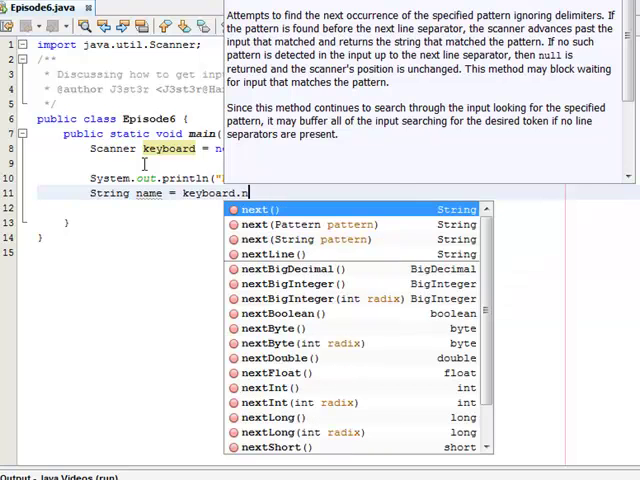
{"action": "type", "text": "extLine("}
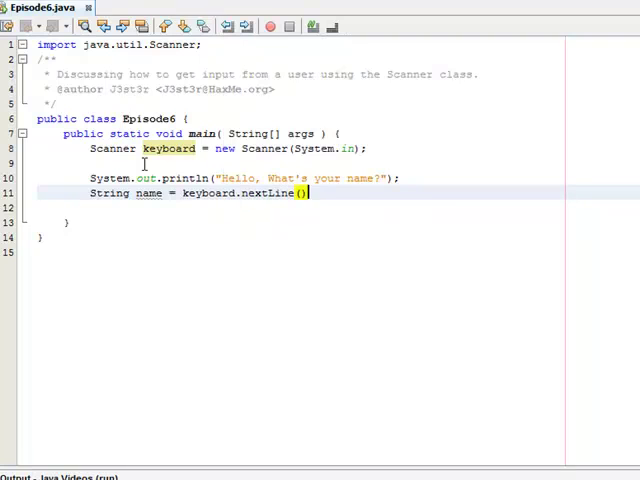
{"action": "type", "text": ";"}
{"action": "type", "text": "System.out.println("}
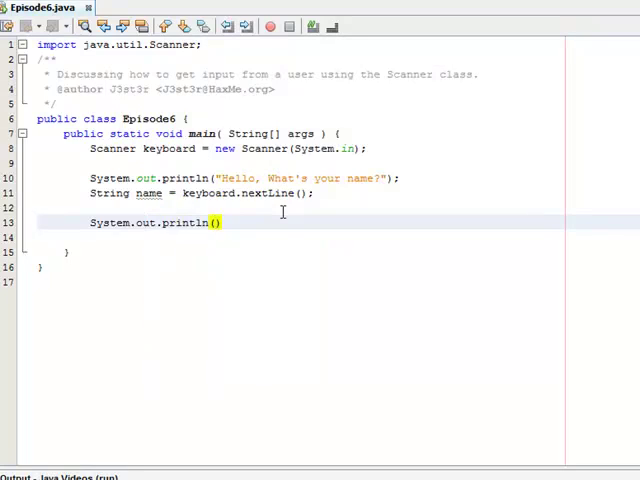
Print "Welcome, " + name, then select and clear the whole body of main.
{"action": "type", "text": "\"\""}
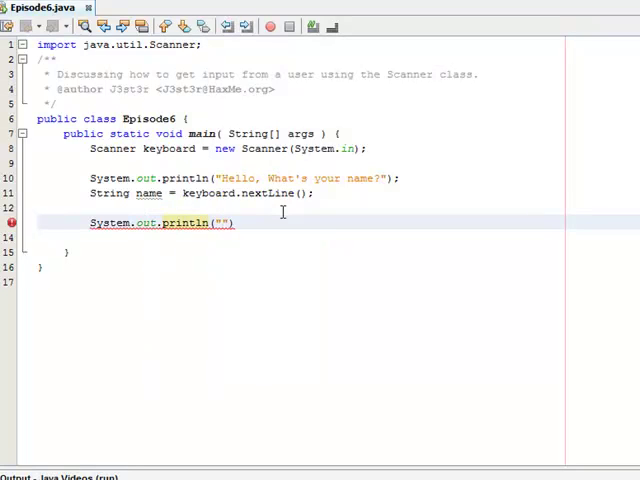
{"action": "type", "text": "Welcome,"}
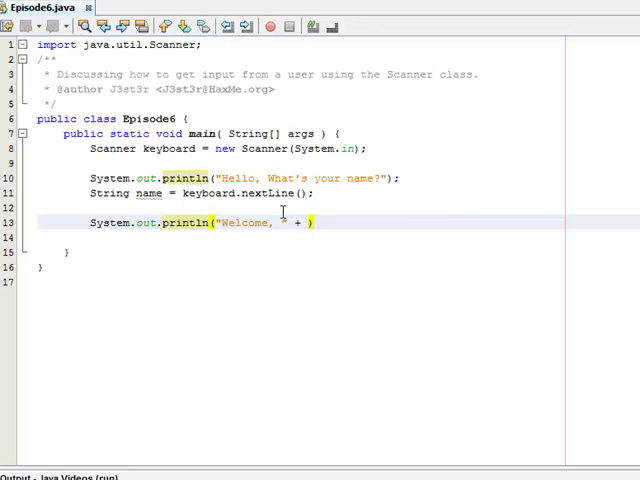
{"action": "type", "text": "name);"}
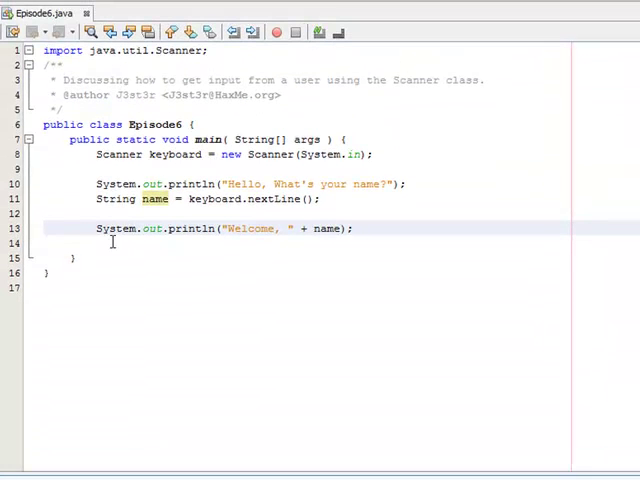
{"action": "left_click_drag", "start_coordinate": [96, 154], "coordinate": [354, 228]}
{"action": "type", "text": "i"}
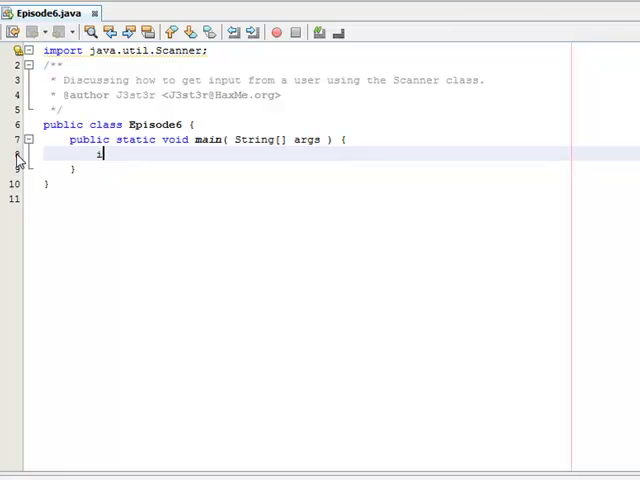
Declare Scanner keyboard = new Scanner(System.in); at the top of main.
{"action": "type", "text": "Scann"}
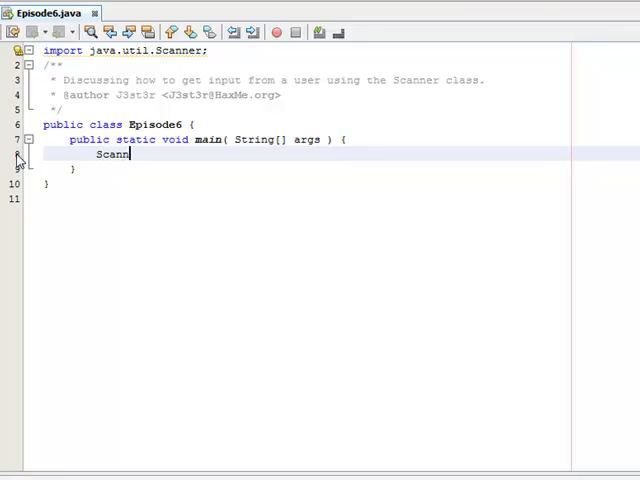
{"action": "type", "text": "er keyboard"}
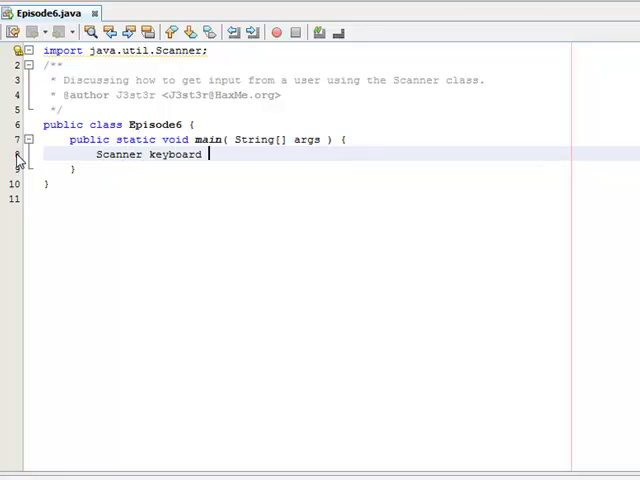
{"action": "type", "text": "= new Scanner"}
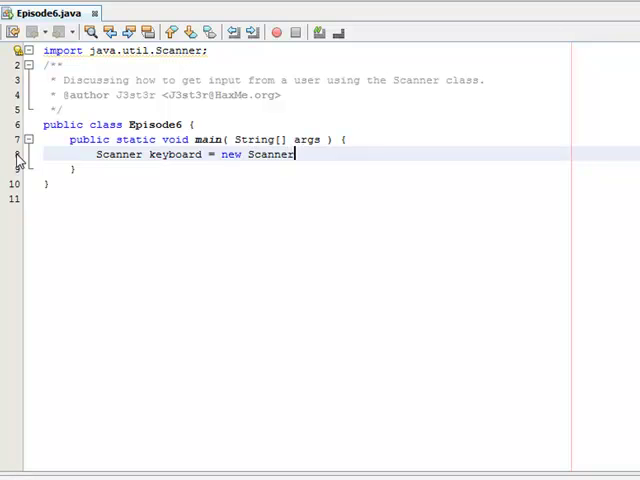
{"action": "type", "text": "(System.in);"}
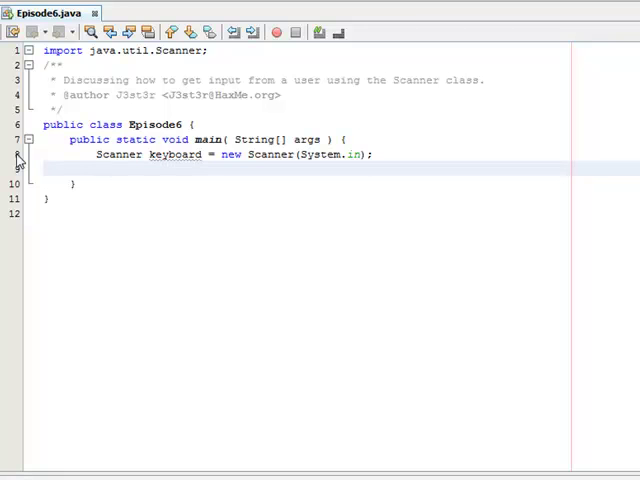
Declare int variables quarters, dimes, nickels, pennies, initialAmount and amount.
{"action": "type", "text": "int"}
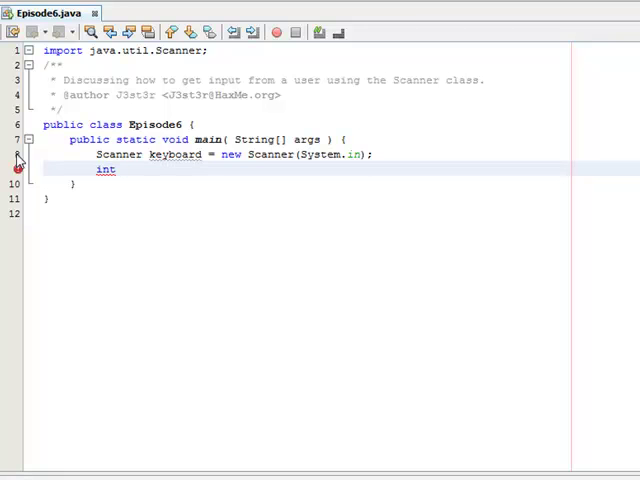
{"action": "type", "text": "quarters;"}
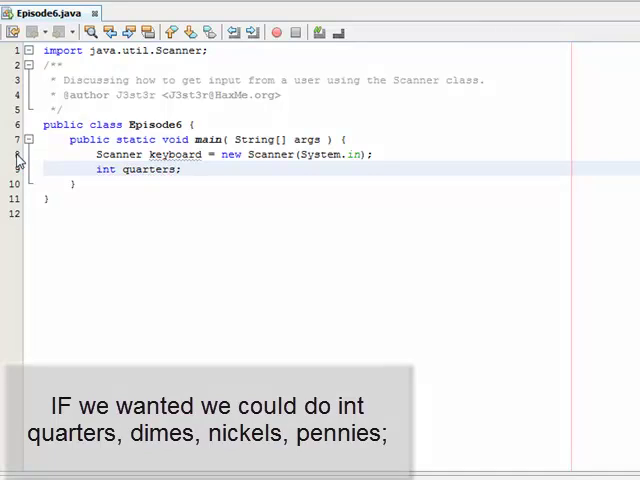
{"action": "type", "text": "int"}
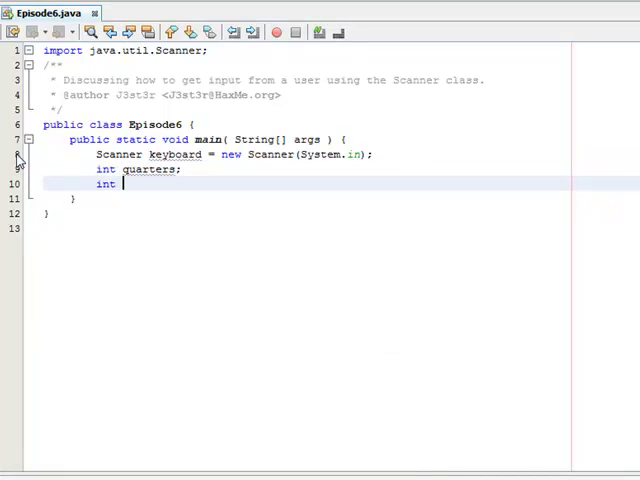
{"action": "type", "text": "dime"}
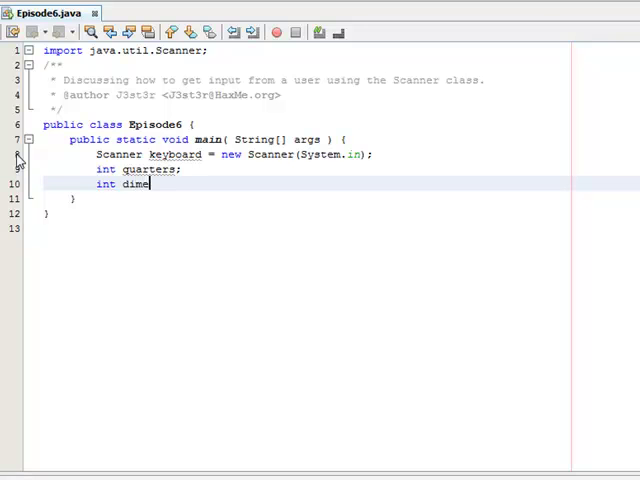
{"action": "type", "text": "s;"}
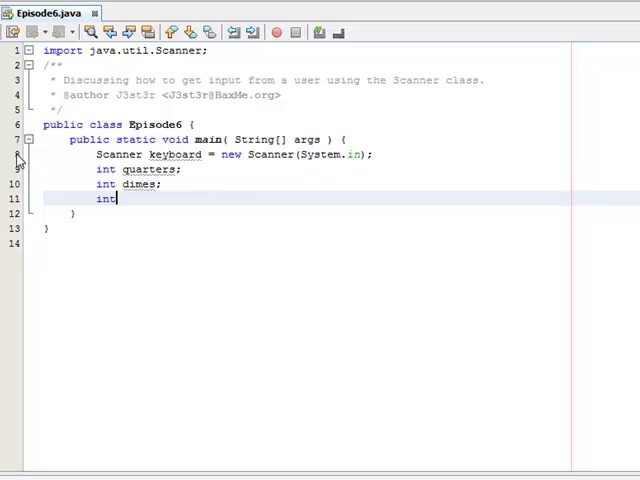
{"action": "type", "text": "nickels;"}
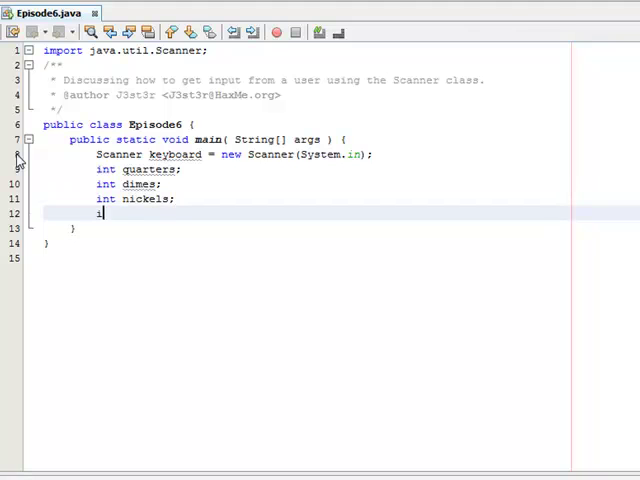
{"action": "type", "text": "int pennies;"}
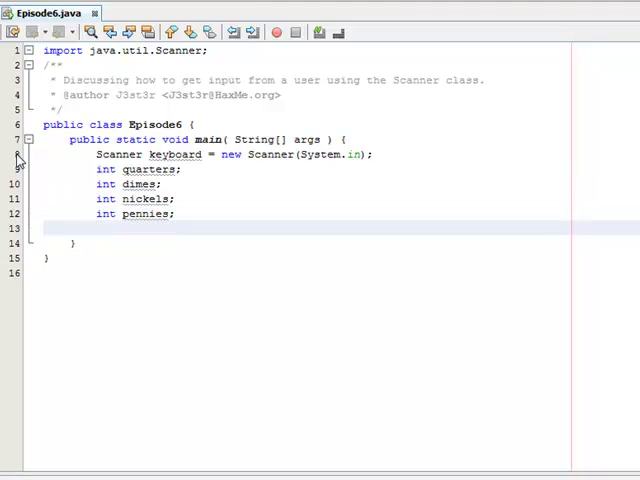
{"action": "type", "text": "int initi"}
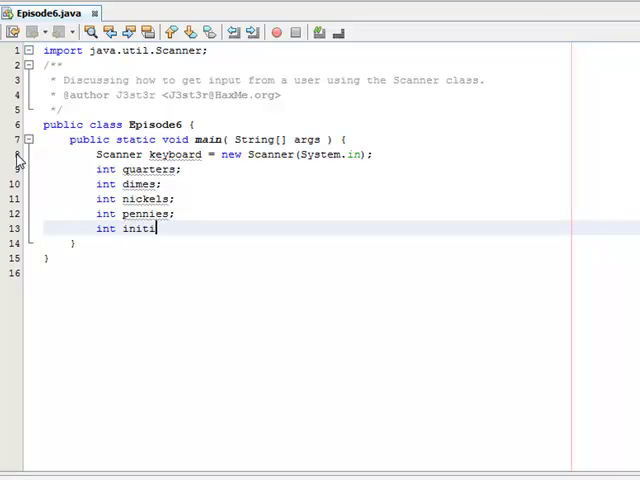
{"action": "type", "text": "alAmount;"}
{"action": "type", "text": "int"}
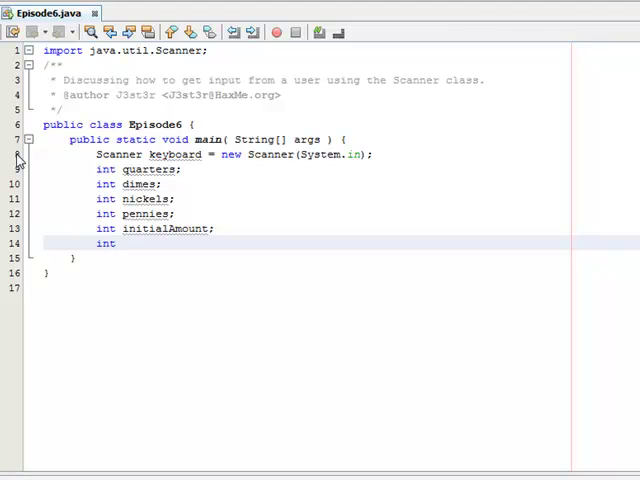
{"action": "type", "text": "amount"}
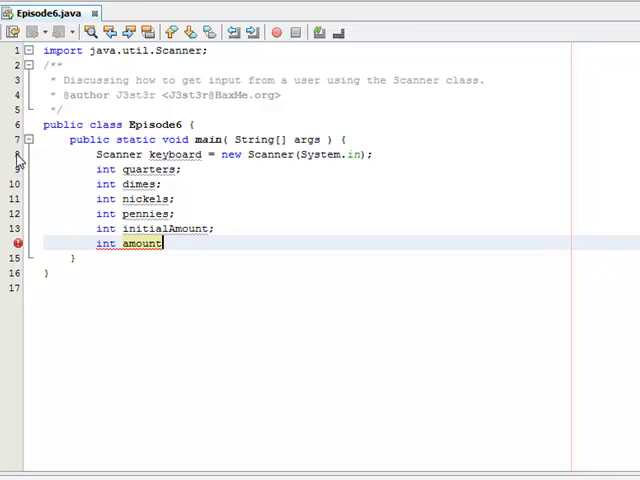
{"action": "type", "text": ";"}
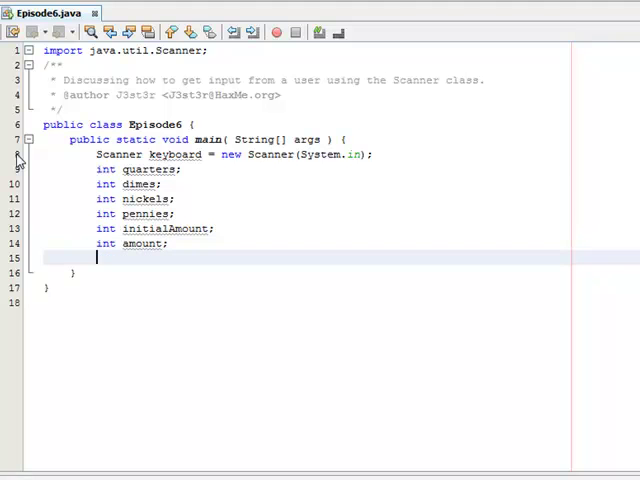
Print the prompt "Enter a number 1-99 to get optimal change".
{"action": "type", "text": "System.out.println(\""}
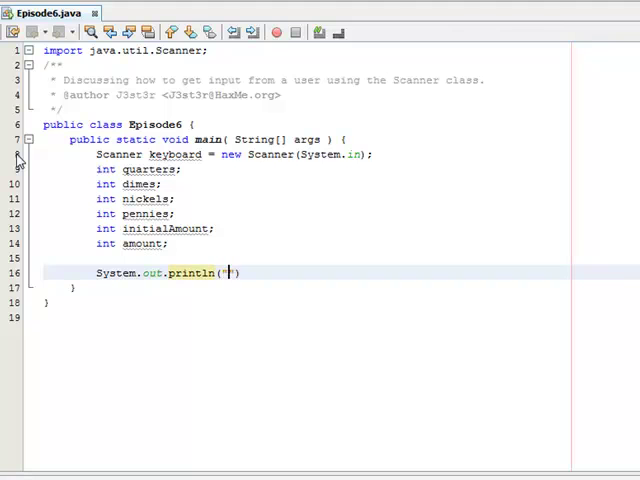
{"action": "type", "text": "Enter a number 1-"}
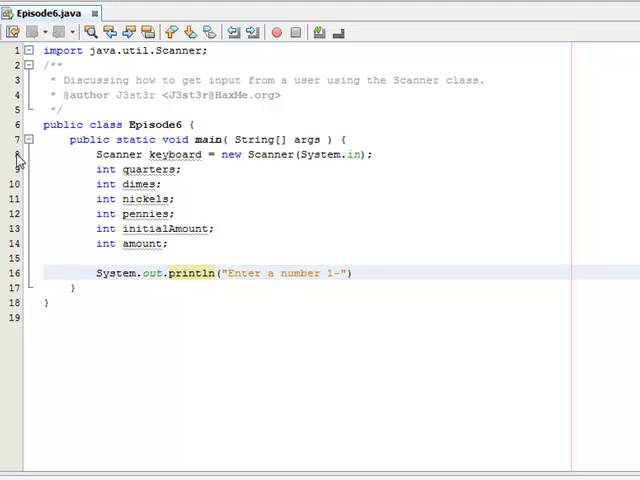
{"action": "type", "text": "99 to g"}
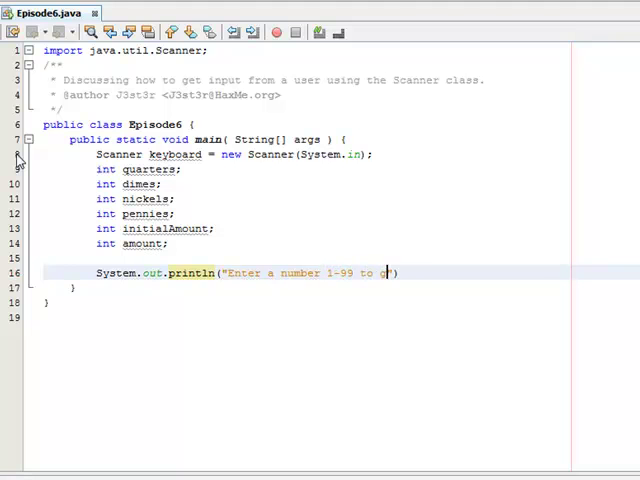
{"action": "type", "text": "et optimal change"}
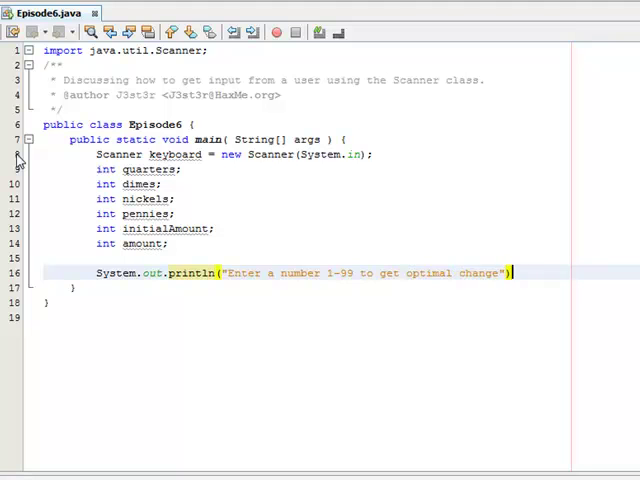
{"action": "type", "text": ";"}
{"action": "key", "text": "enter"}
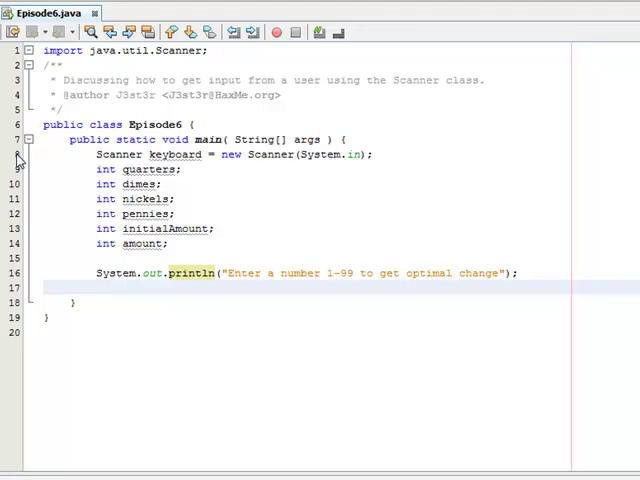
Read initialAmount with keyboard.nextInt() and set amount = initialAmount.
{"action": "type", "text": "initialAmount ="}
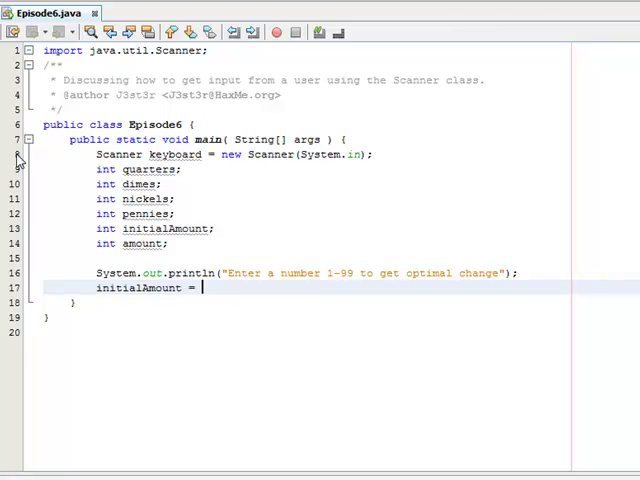
{"action": "type", "text": "keyboard.nextInt();"}
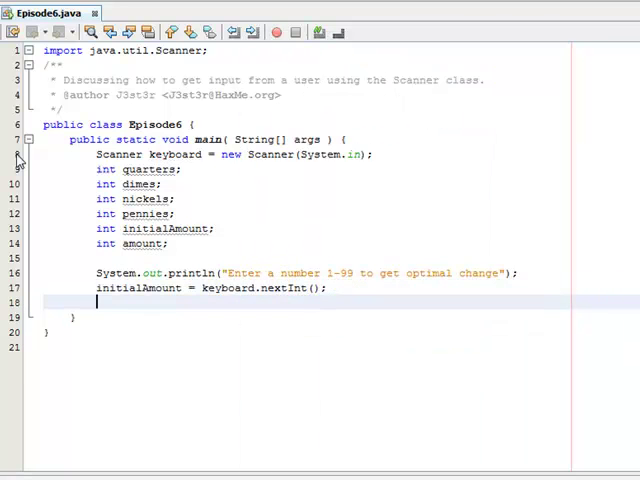
{"action": "type", "text": "amount ="}
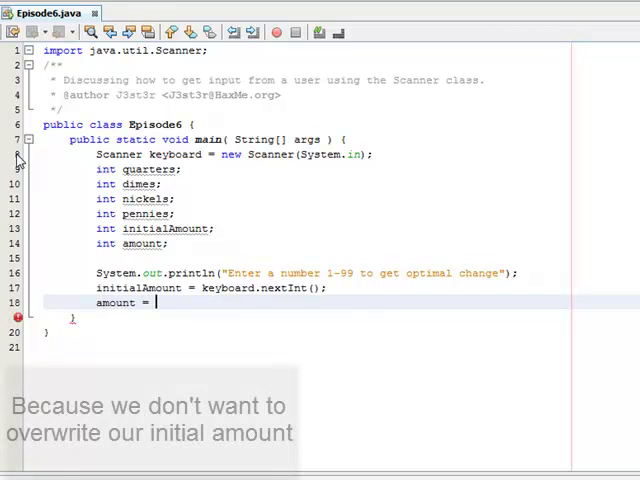
{"action": "type", "text": "initialAmount;"}
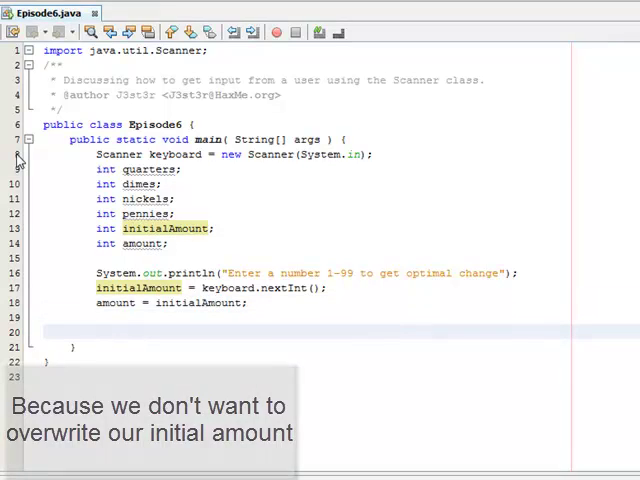
Compute quarters = amount / 25 and dimes = amount / 10 with remainder updates to amount.
{"action": "type", "text": "amount"}
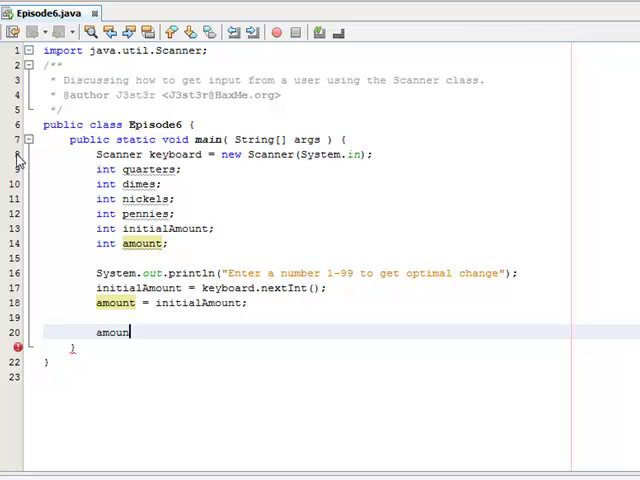
{"action": "type", "text": "quarters ="}
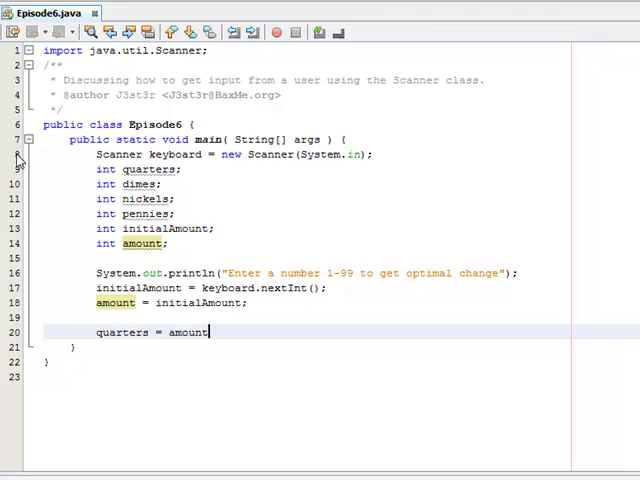
{"action": "type", "text": "/ 25;"}
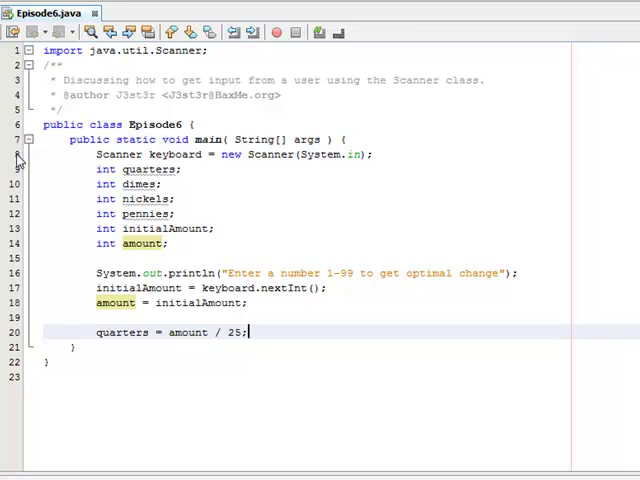
{"action": "type", "text": "amount = amount % 25;"}
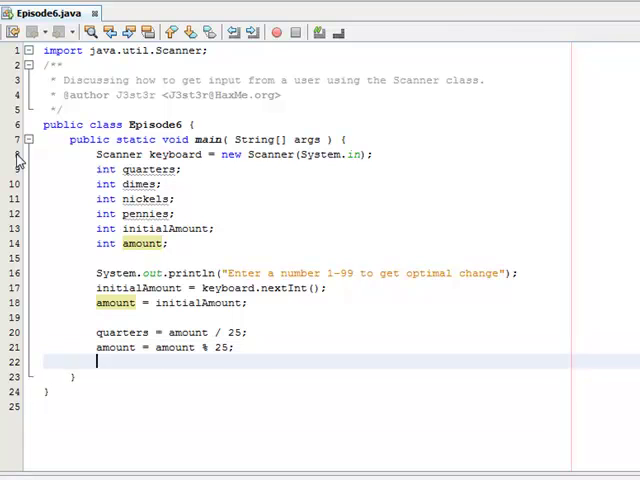
{"action": "type", "text": "dimes ="}
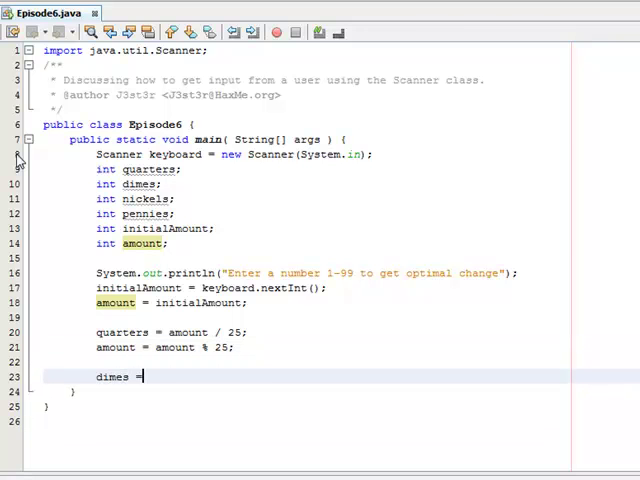
{"action": "type", "text": "amount / 10;"}
{"action": "type", "text": "amount = amount % 10;"}
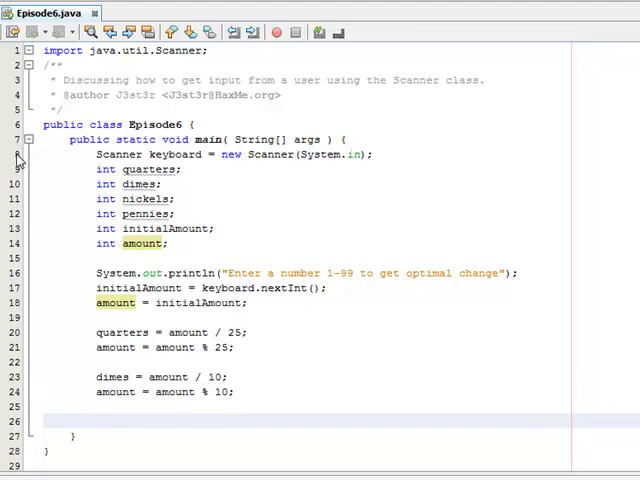
Compute nickels = amount / 5, update amount, and assign pennies = amount.
{"action": "type", "text": "nickels = amou"}
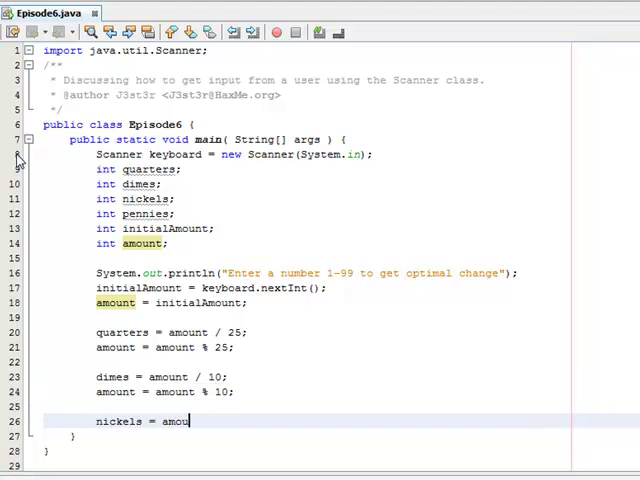
{"action": "type", "text": "nt / 5;"}
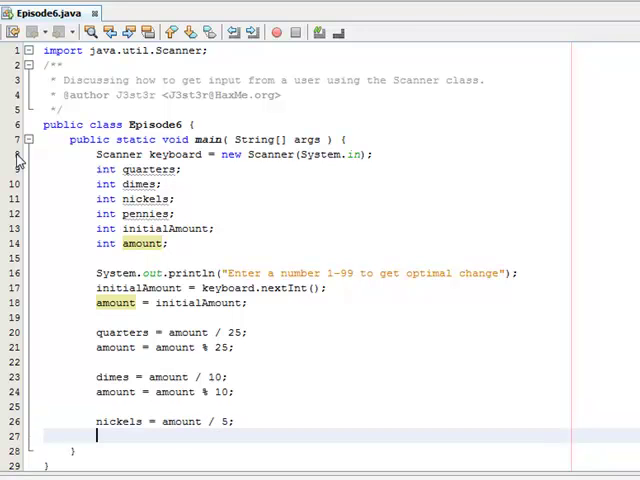
{"action": "type", "text": "amount = amount % 5;"}
{"action": "type", "text": "p"}
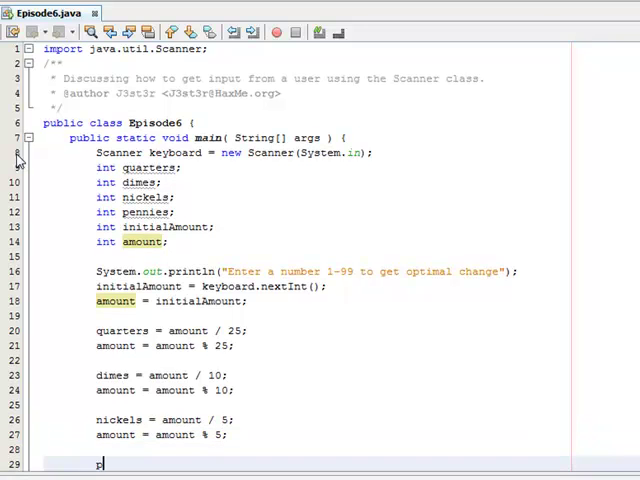
{"action": "type", "text": "ennies = am"}
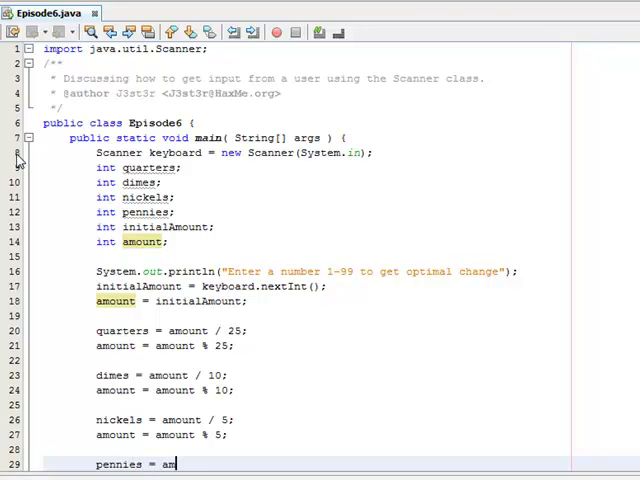
{"action": "type", "text": "ount;"}
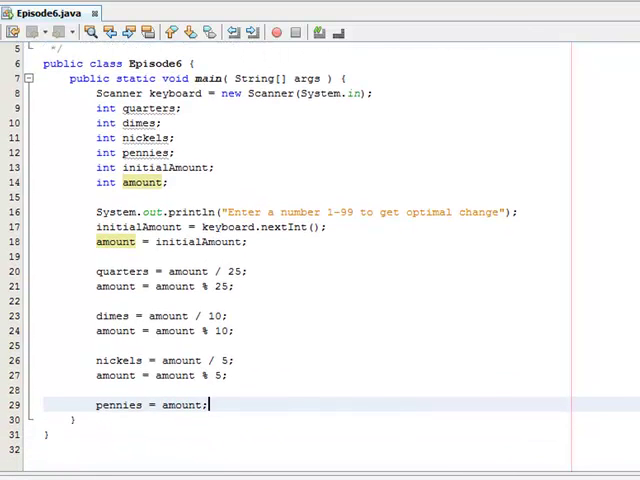
Start a println with "Your change could look something like this...".
{"action": "type", "text": "Sys"}
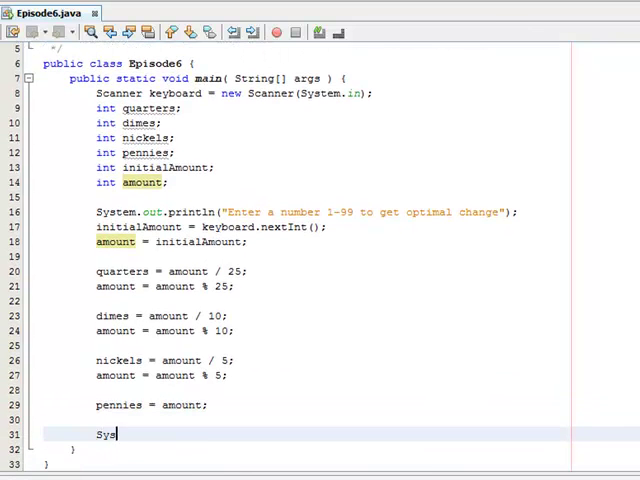
{"action": "type", "text": "tem.out"}
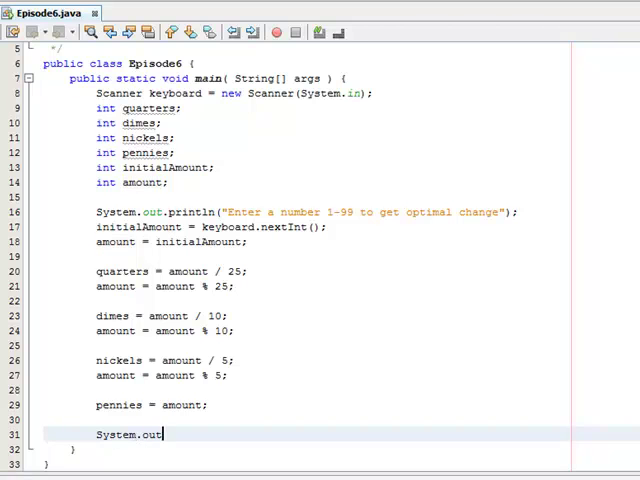
{"action": "type", "text": ".println(\"\")"}
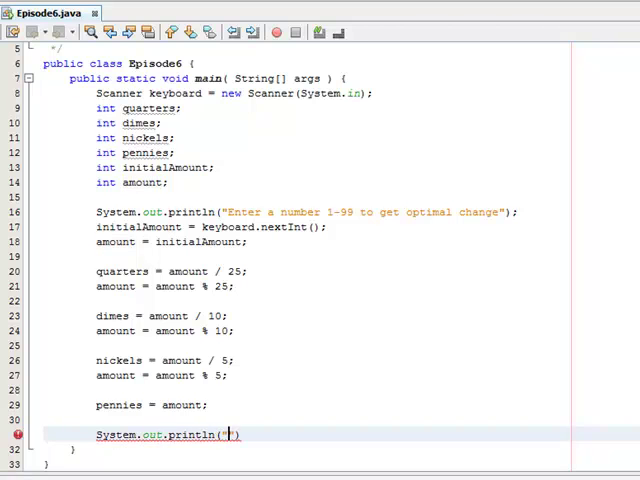
{"action": "type", "text": "Your change could look something like this"}
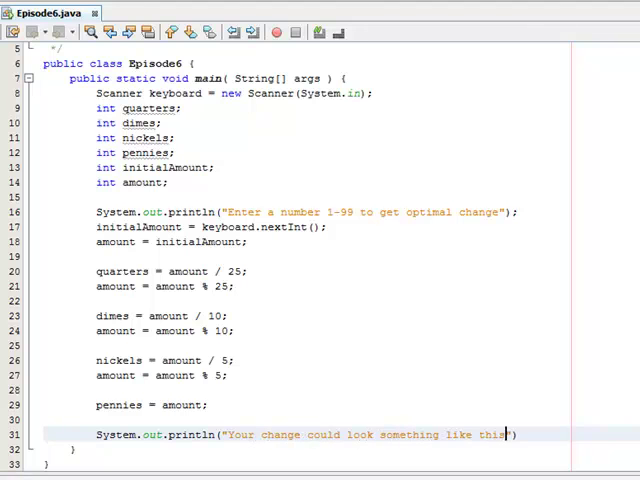
{"action": "type", "text": "..."}
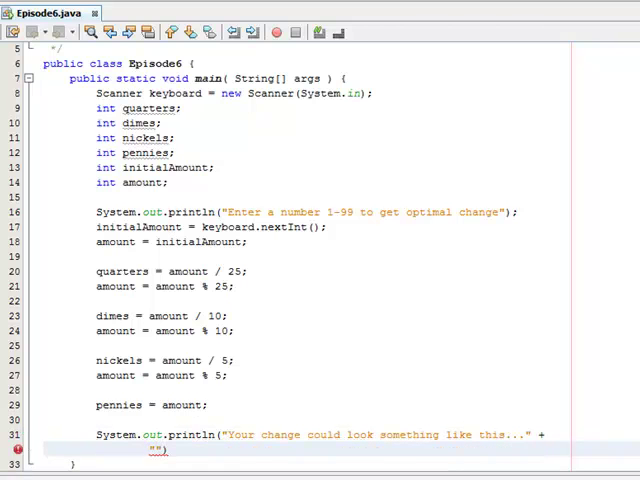
Concatenate "Quarters: " + quarters + "Dimes: " + dimes into the message.
{"action": "type", "text": "Quarters:"}
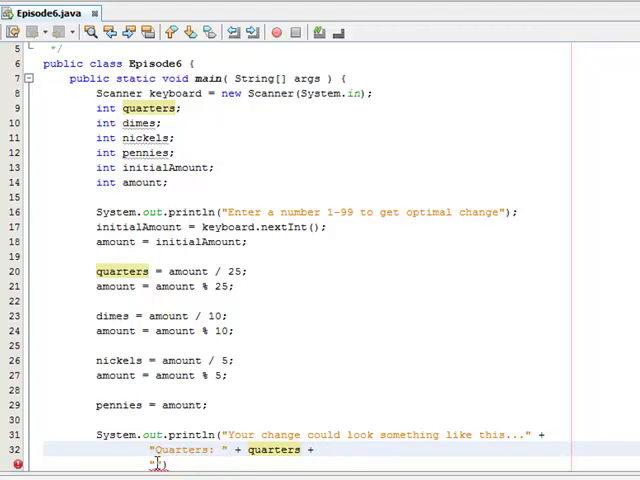
{"action": "type", "text": "Dimes: \""}
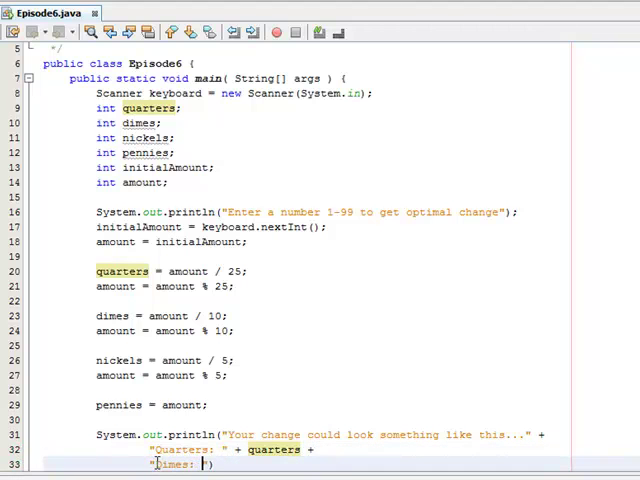
{"action": "type", "text": "dimes +"}
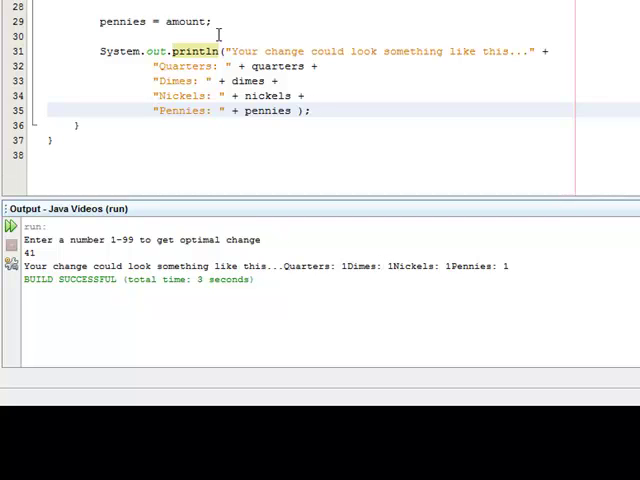
{"action": "mouse_move", "coordinate": [486, 290]}
{"action": "type", "text": " +"}
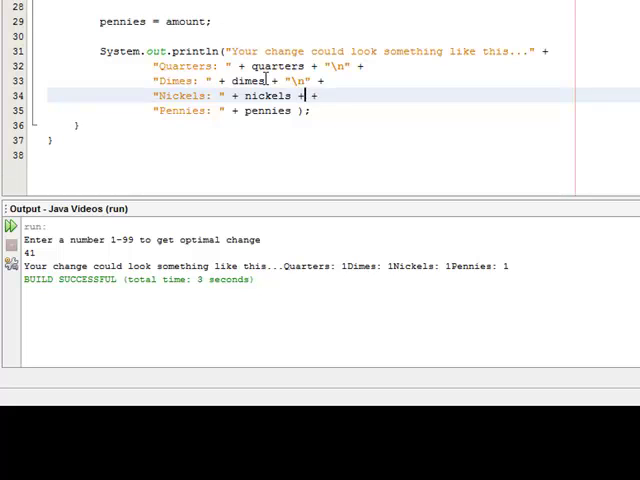
Add + "\n" after the nickels count so each coin prints on its own line.
{"action": "type", "text": "\"\\n\""}
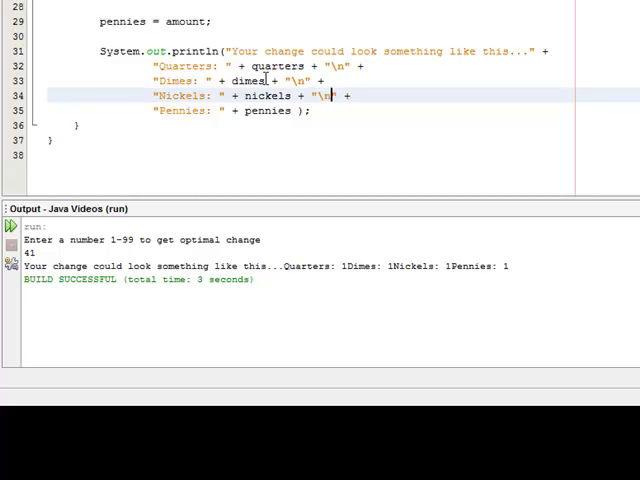